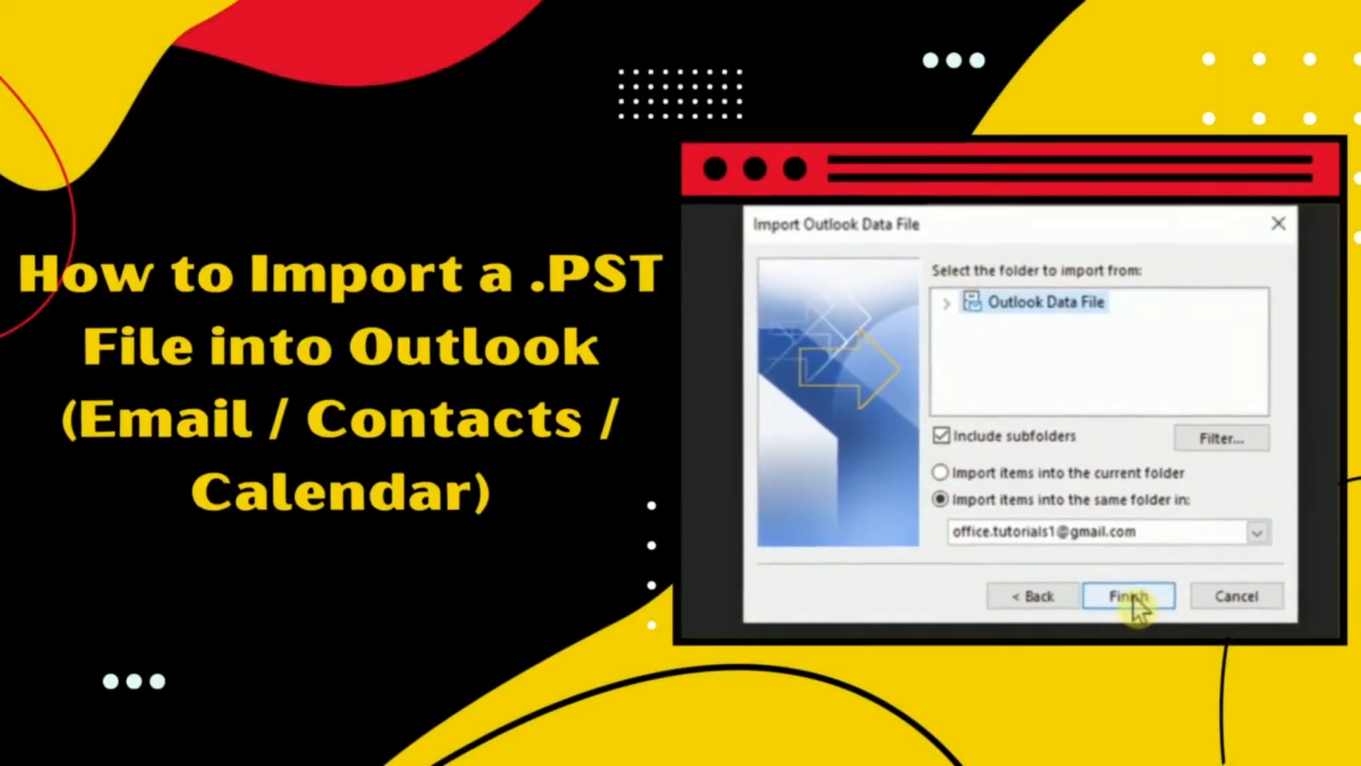
# Launch the Import and Export Wizard from File > Open & Export > Import/Export.
pyautogui.click(1129, 595)
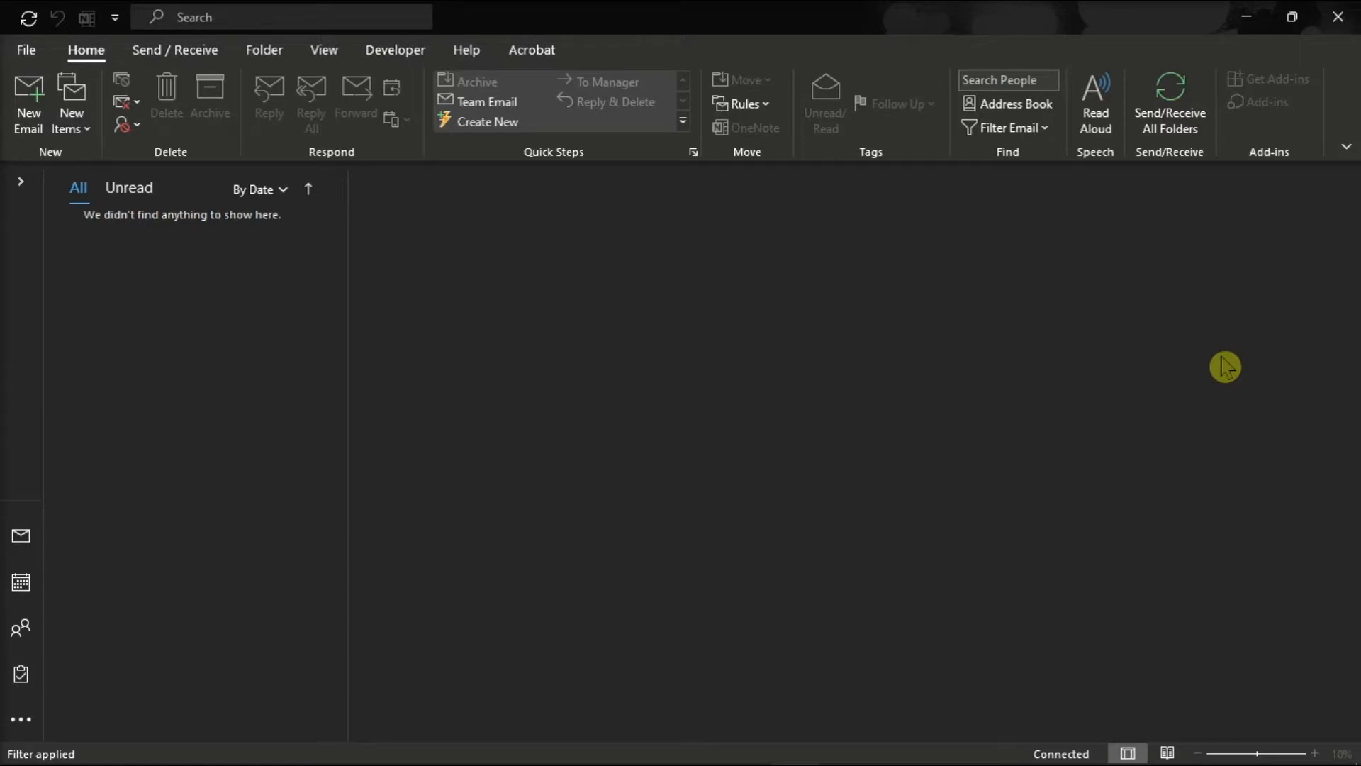
pyautogui.moveTo(1225, 367)
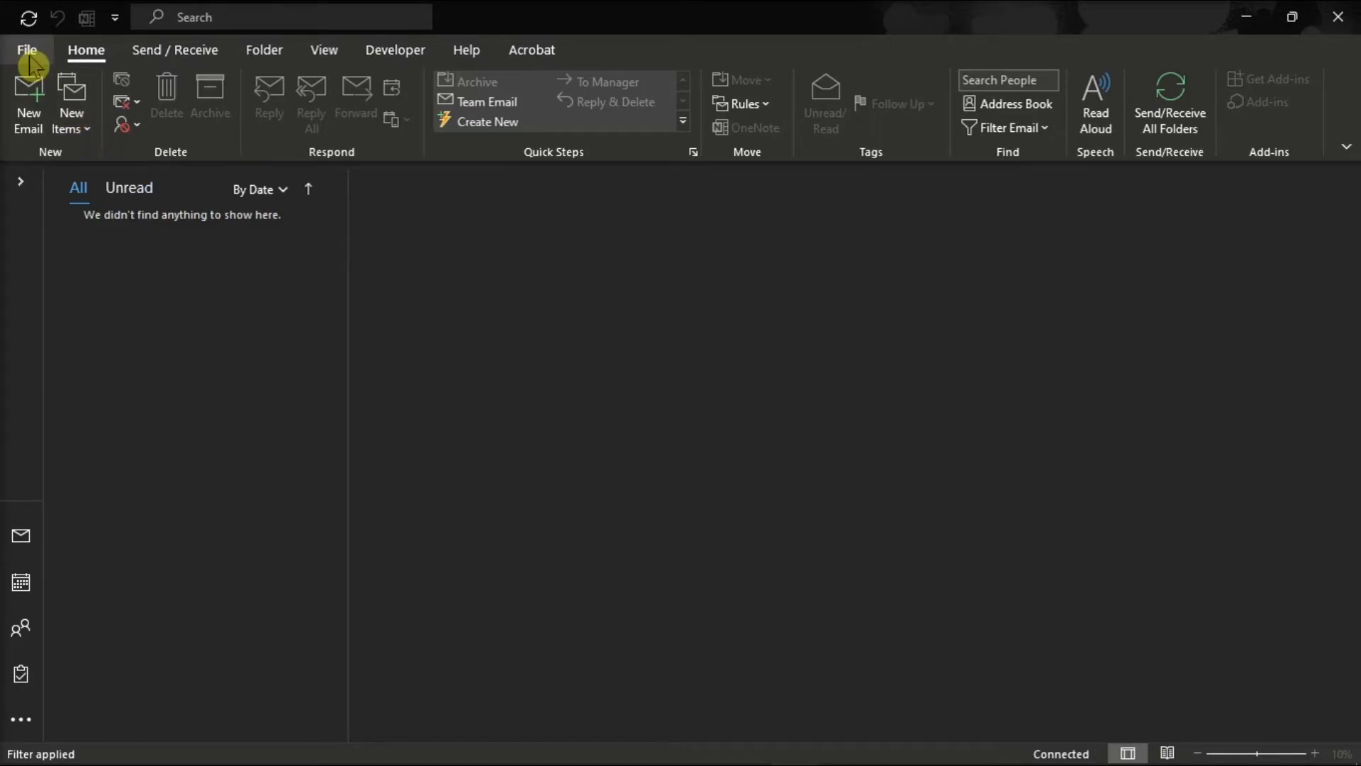
pyautogui.click(27, 50)
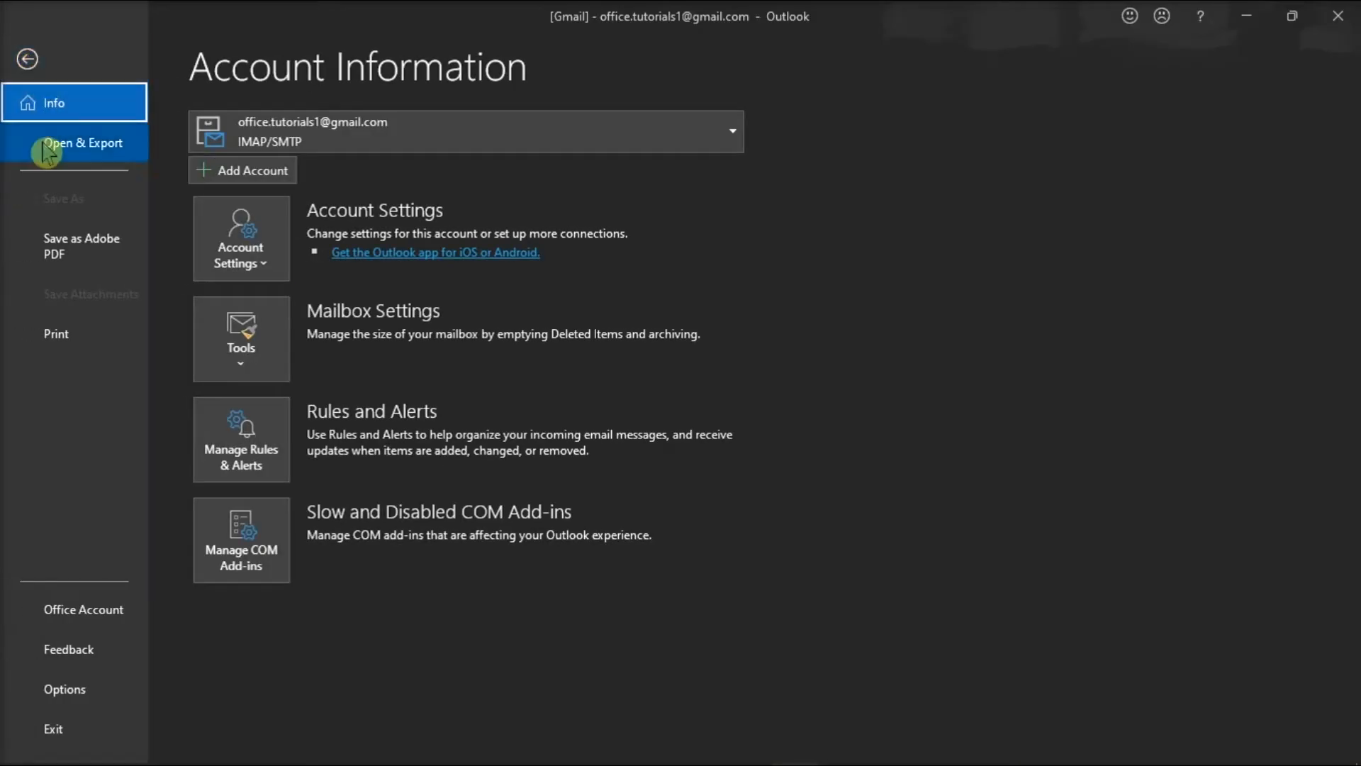
pyautogui.click(82, 143)
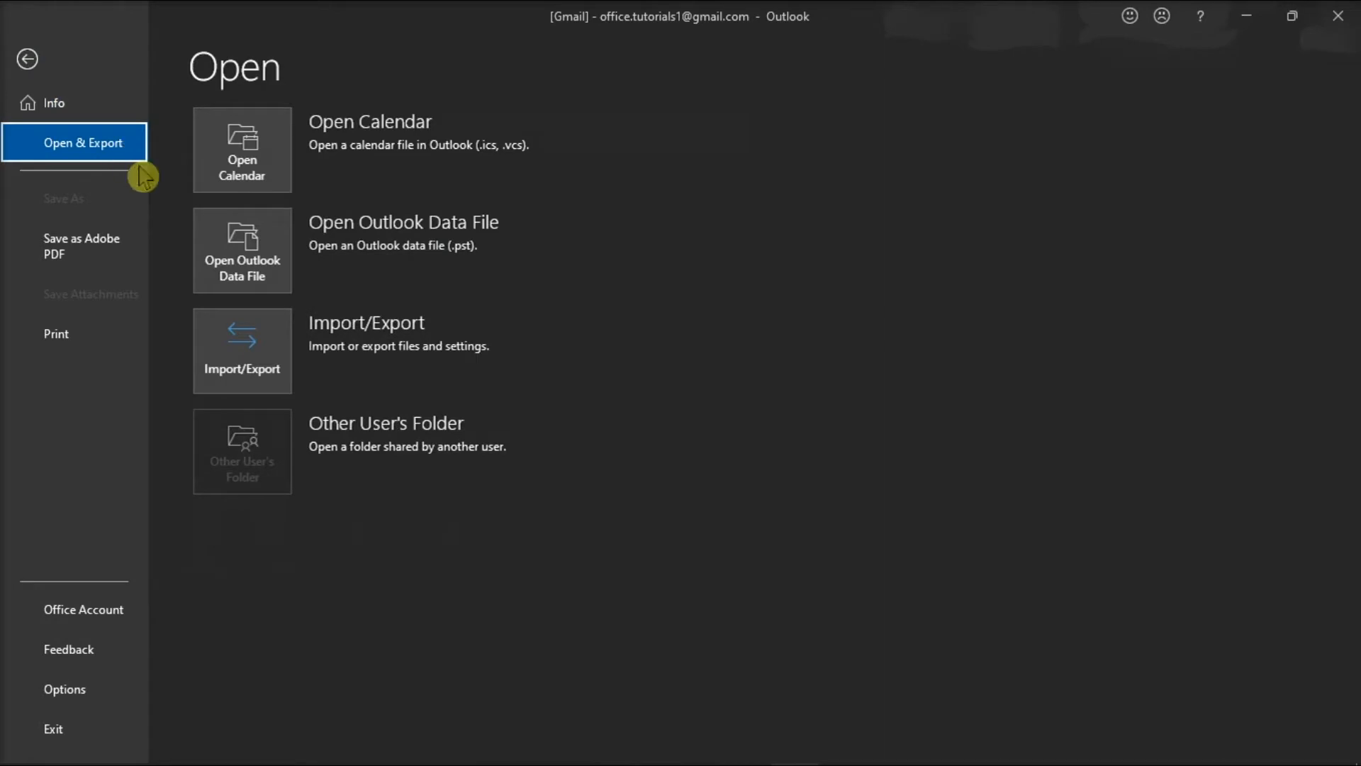
pyautogui.click(241, 350)
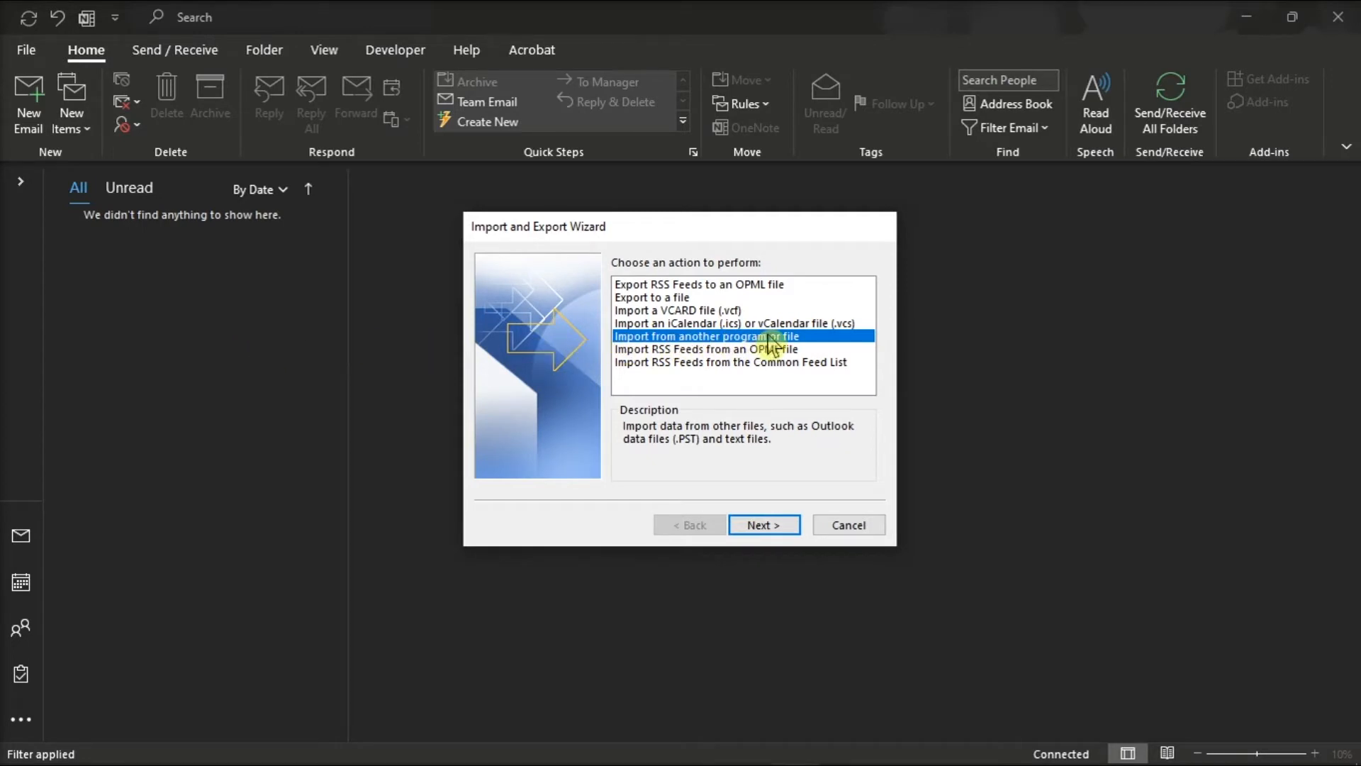
# Continue with 'Import from another program or file' and choose Outlook Data File (.pst).
pyautogui.click(761, 524)
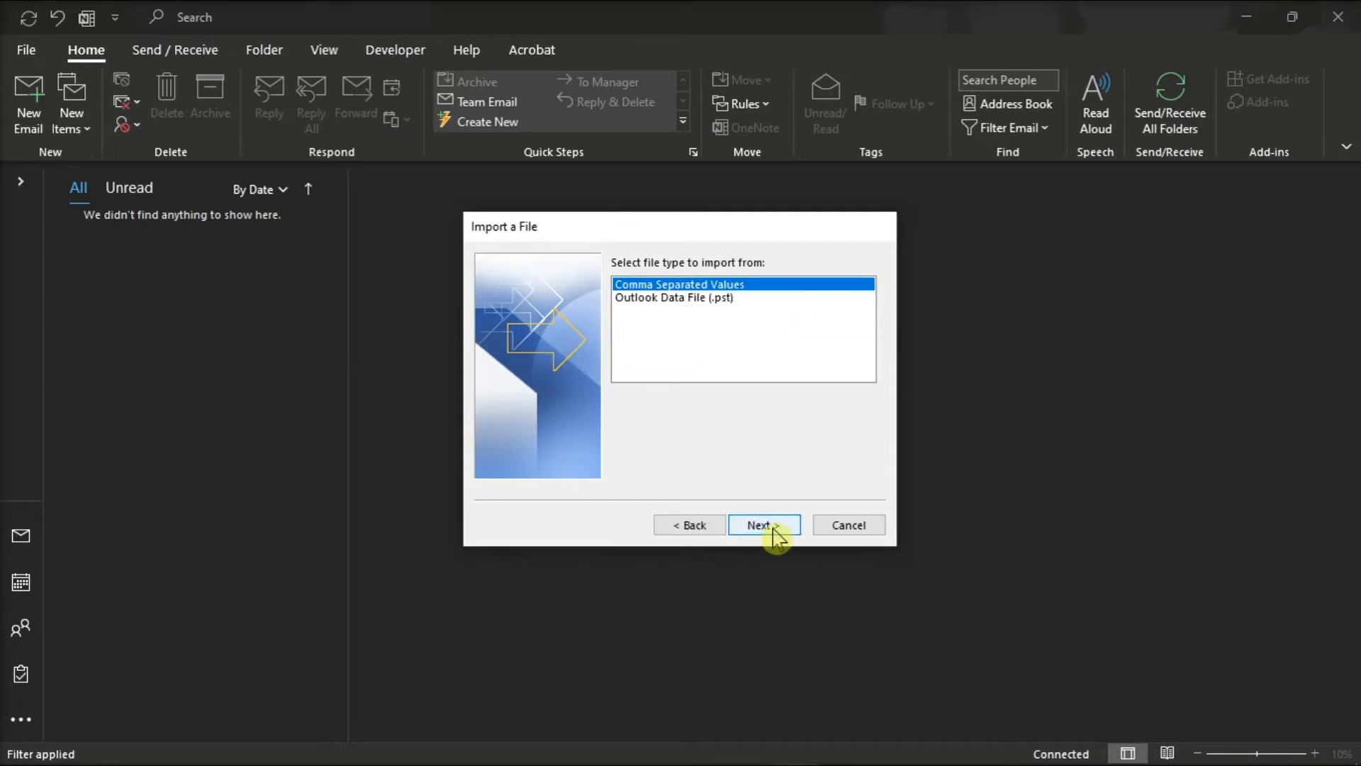
pyautogui.click(673, 297)
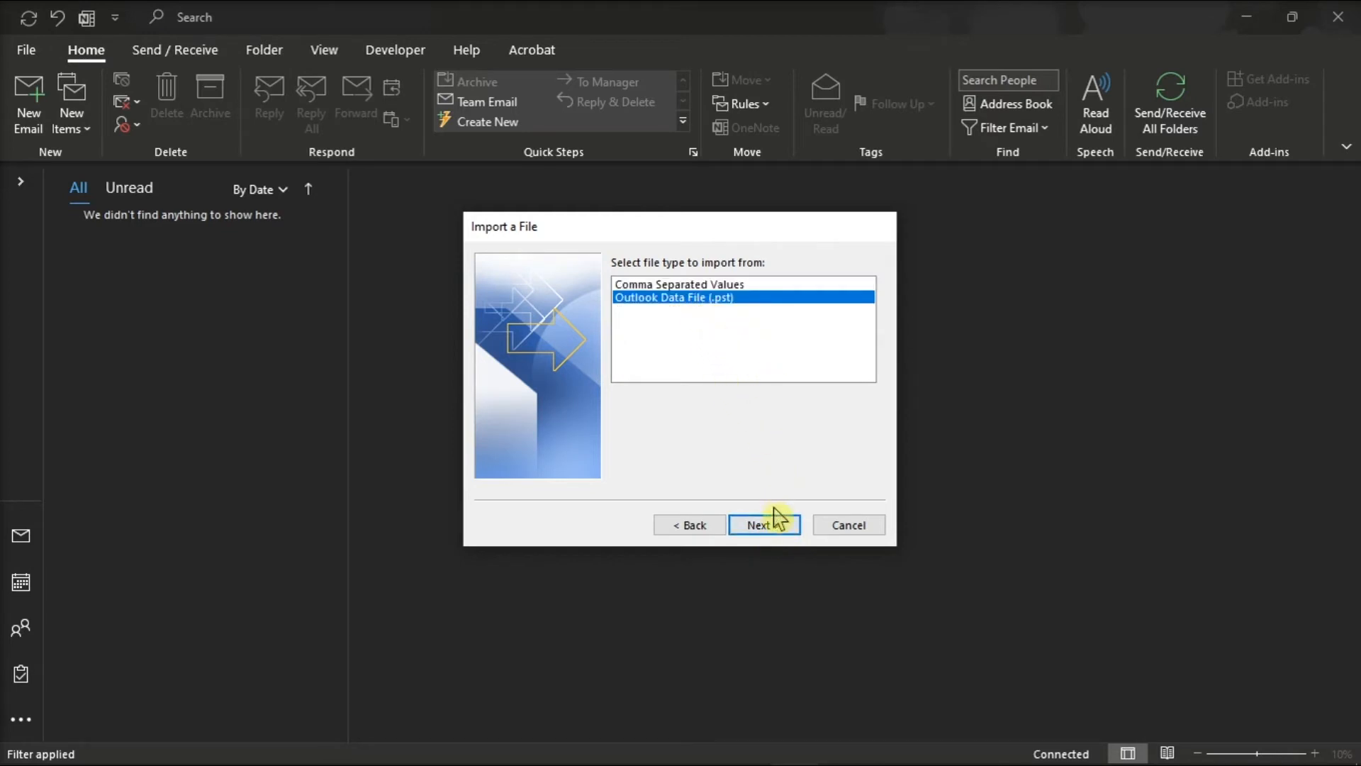
pyautogui.click(762, 524)
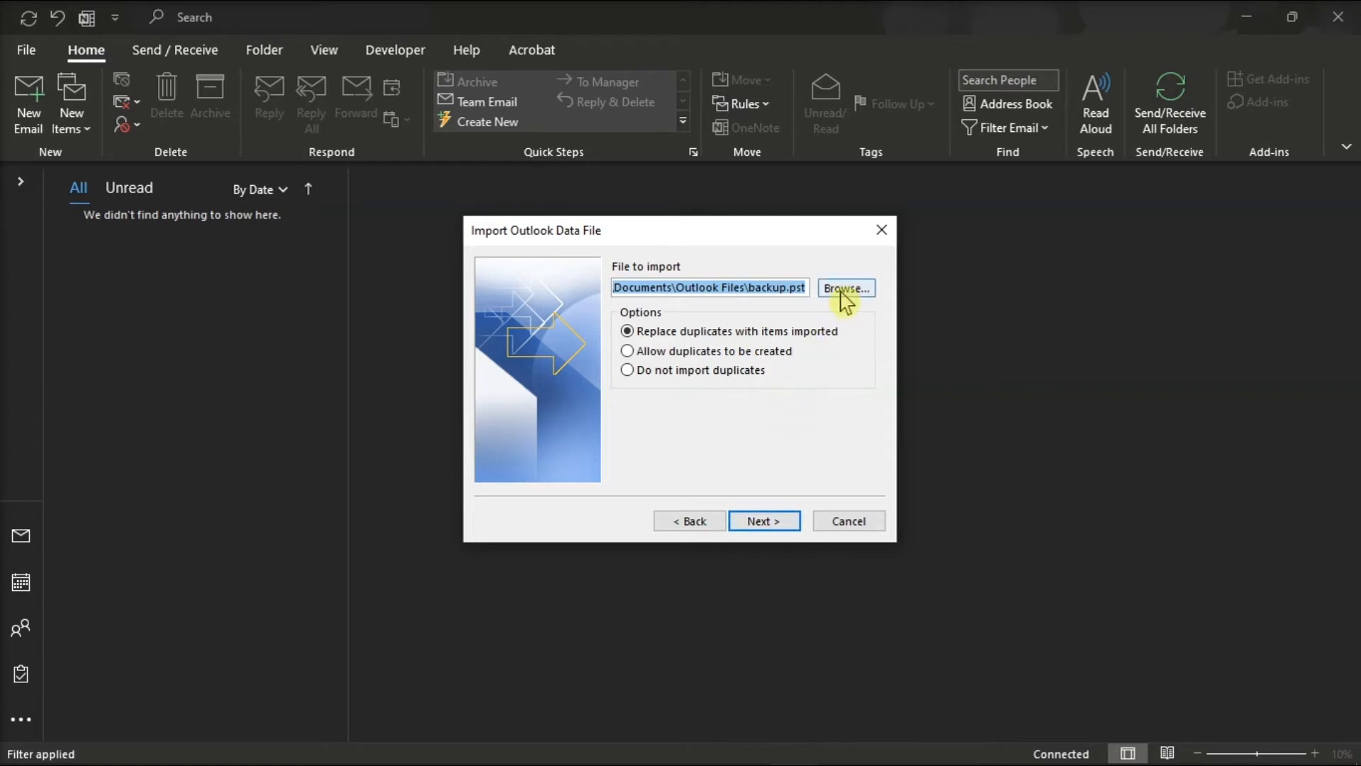
# Browse through the AppData Local folder and select its .pst file for import.
pyautogui.click(843, 288)
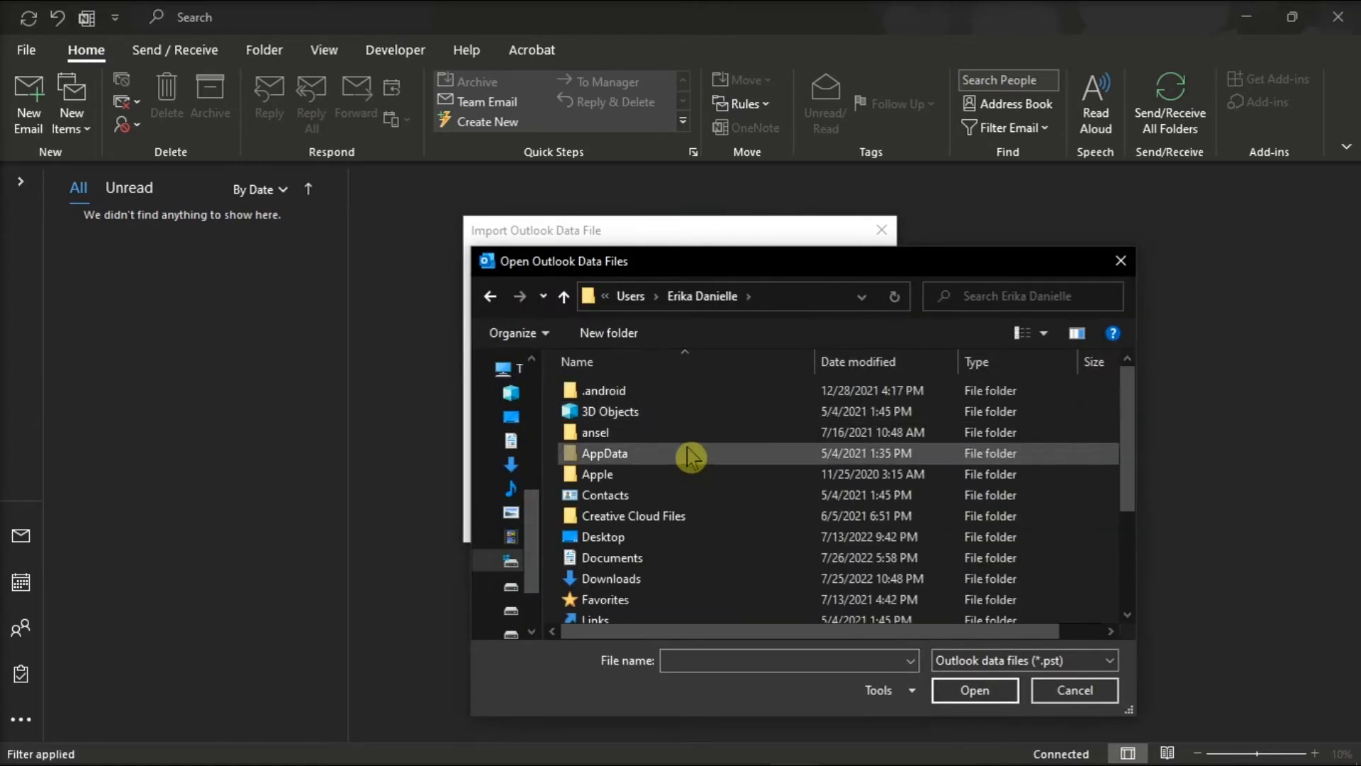
pyautogui.doubleClick(604, 452)
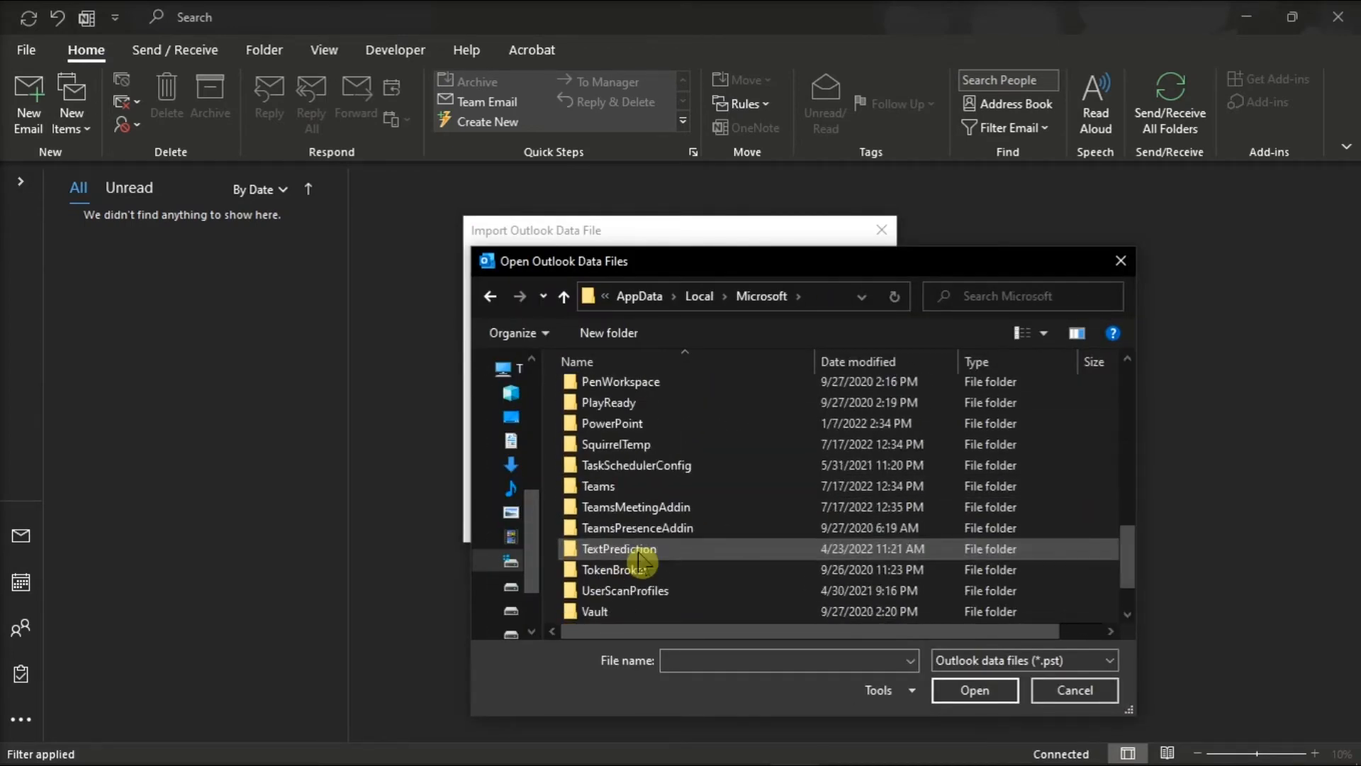
pyautogui.click(974, 690)
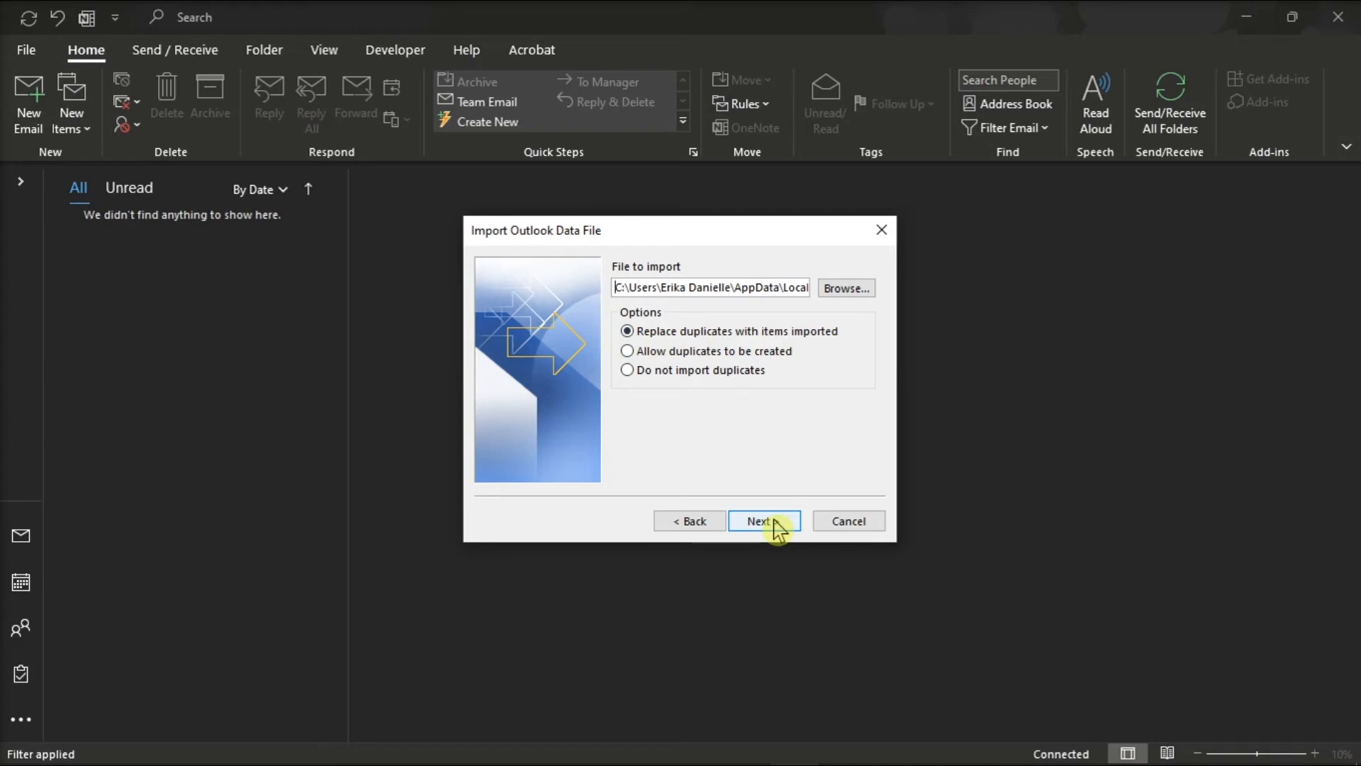
# Advance to the folder options, importing with subfolders into matching Gmail folders.
pyautogui.click(762, 521)
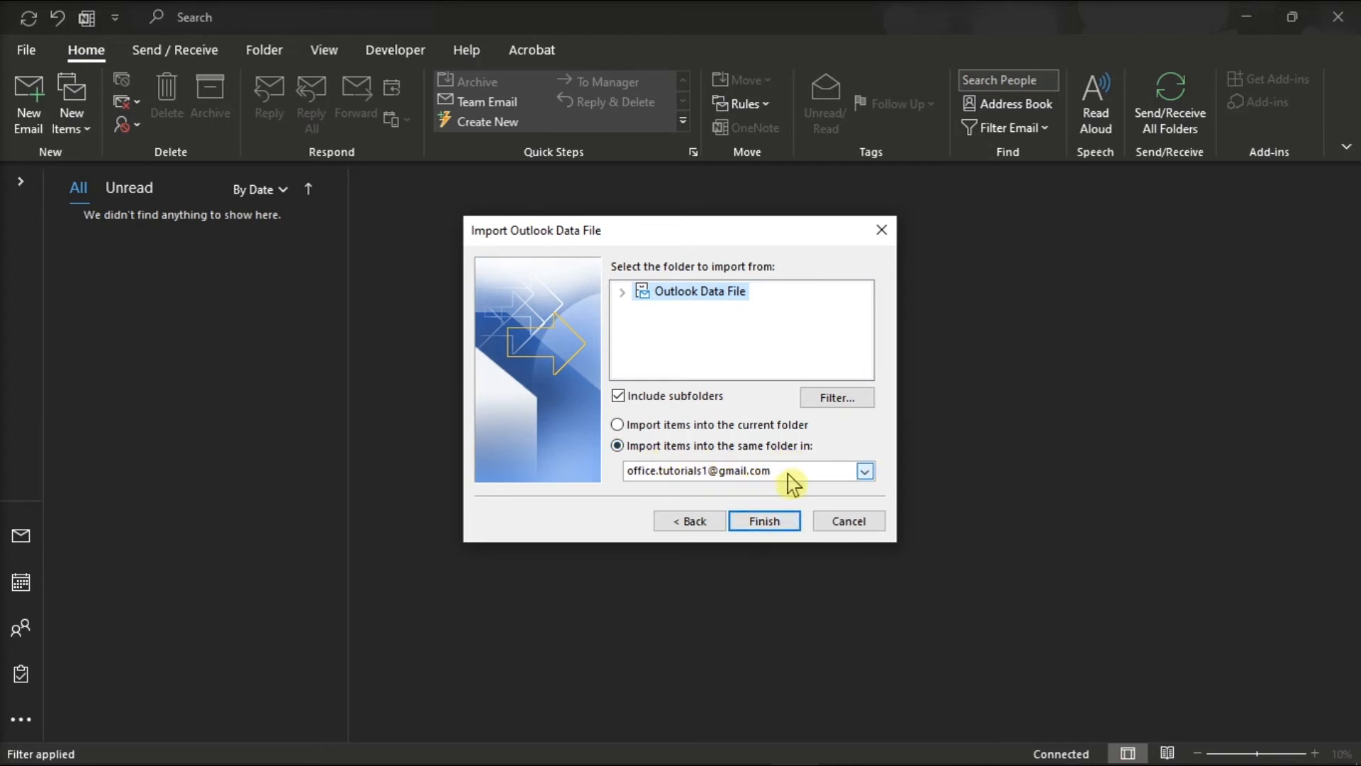
# Finish the wizard to begin importing, starting with the Sent Mail folder.
pyautogui.click(762, 520)
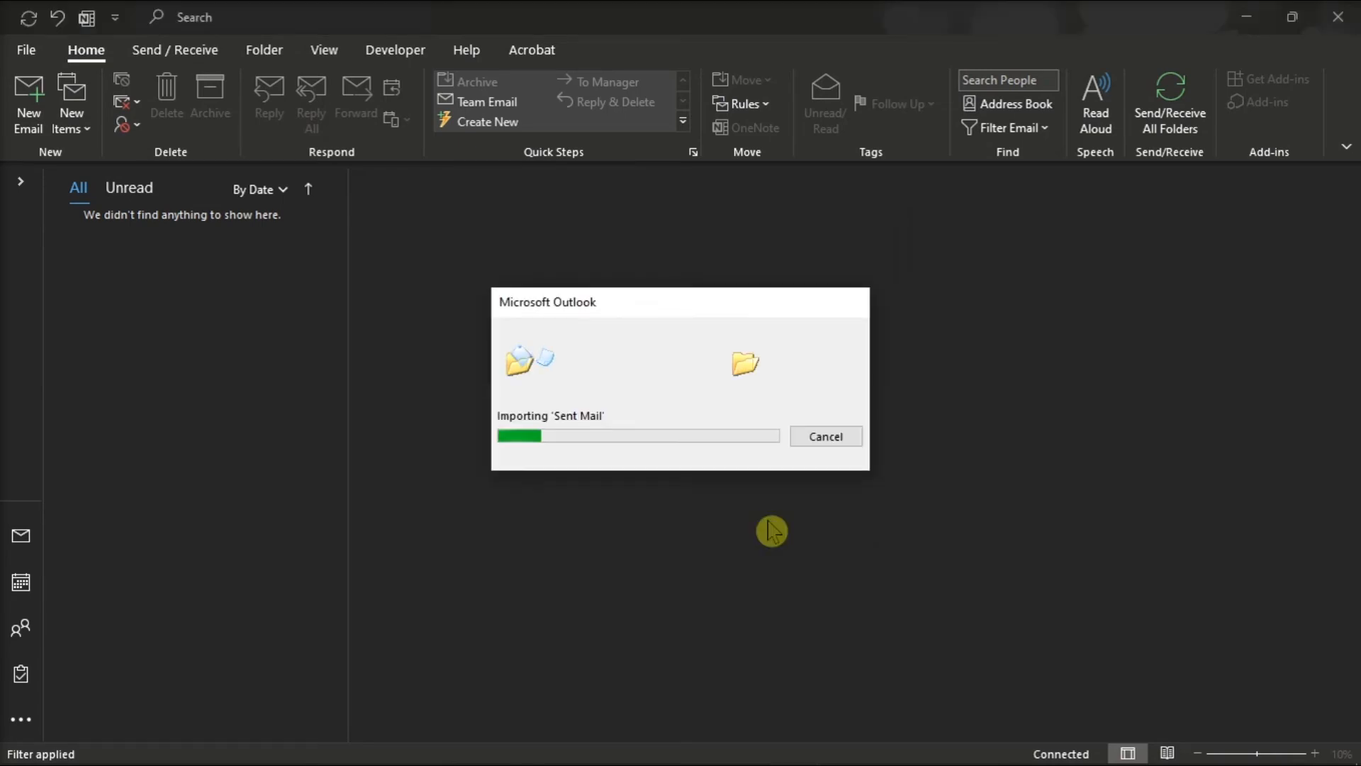
pyautogui.moveTo(974, 429)
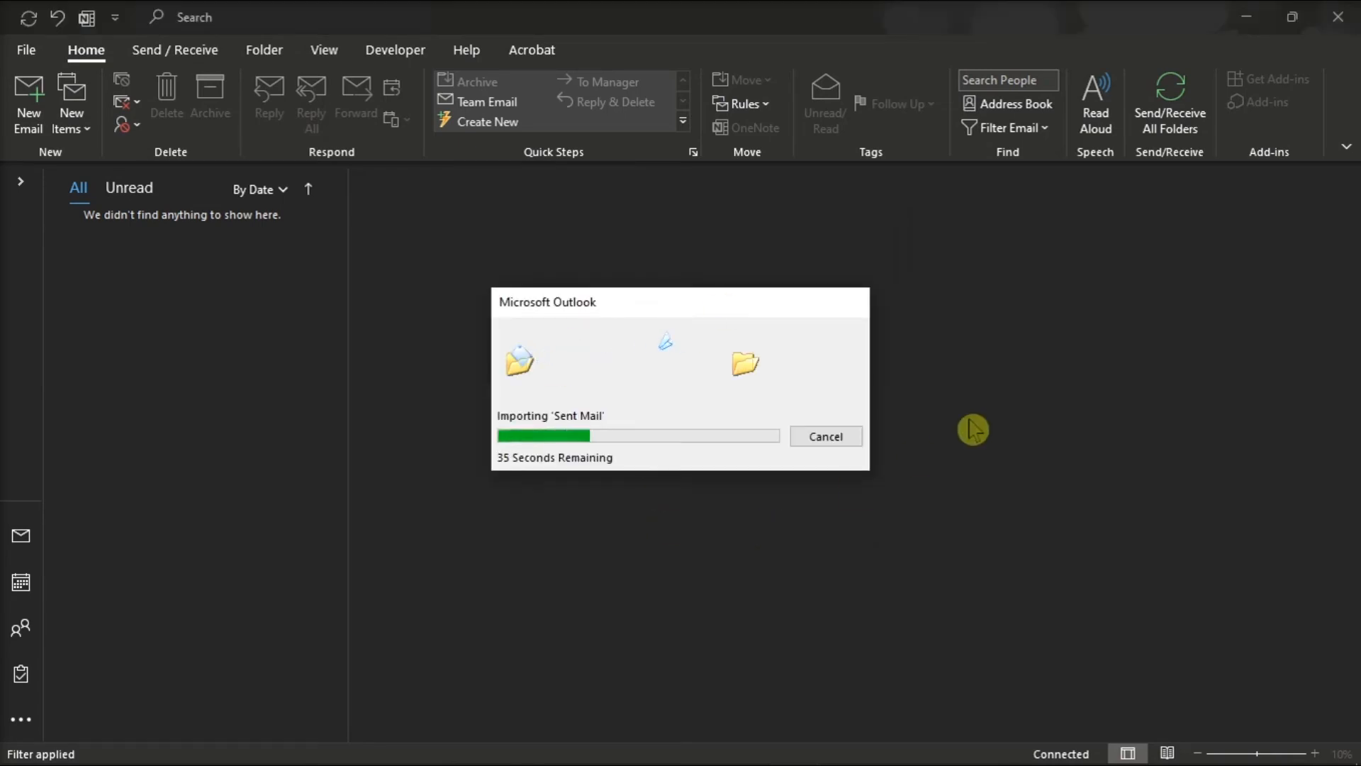